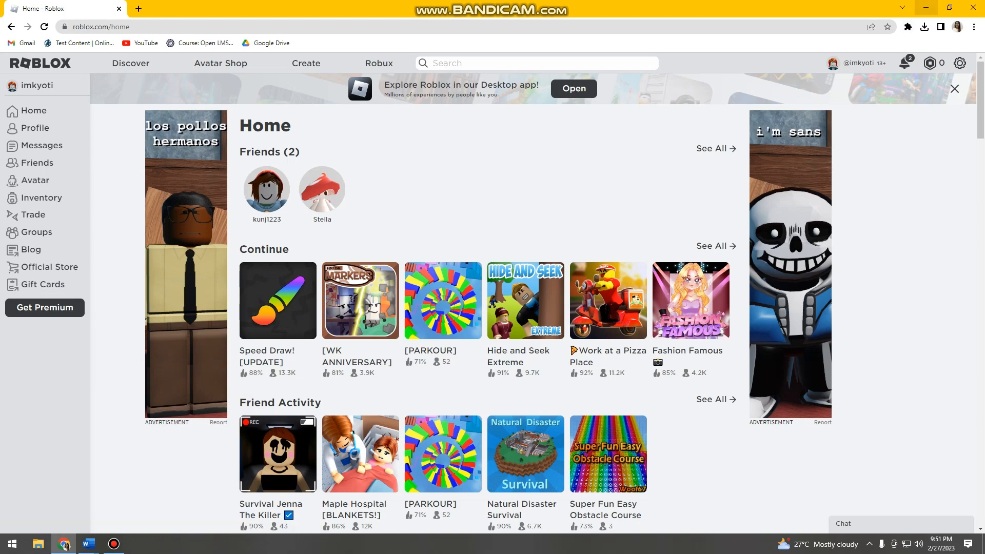
# Search the computer for Microsoft Store from the taskbar search box.
pyautogui.click(11, 543)
pyautogui.write('micro')
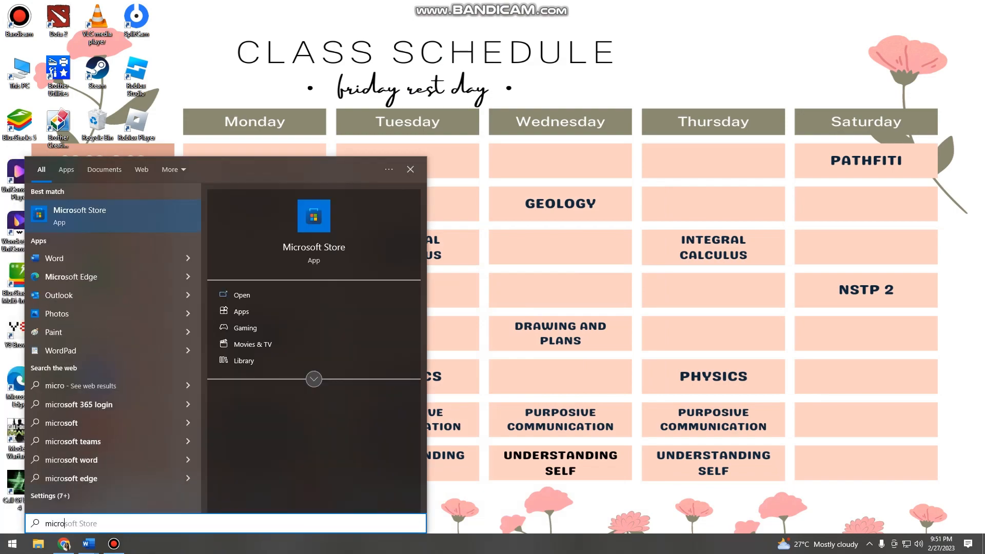
# Launch Microsoft Store from the search results and open its search bar.
pyautogui.click(241, 295)
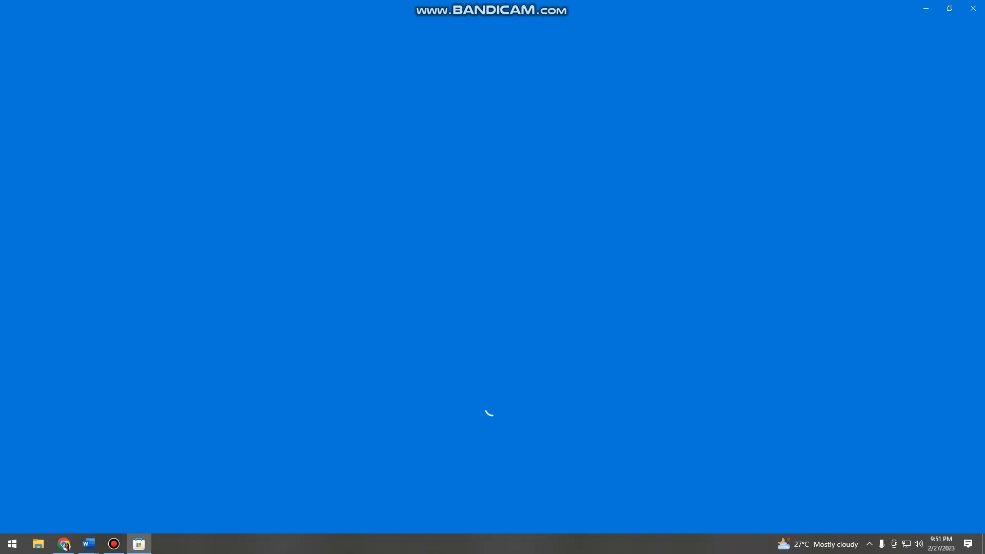
pyautogui.click(137, 544)
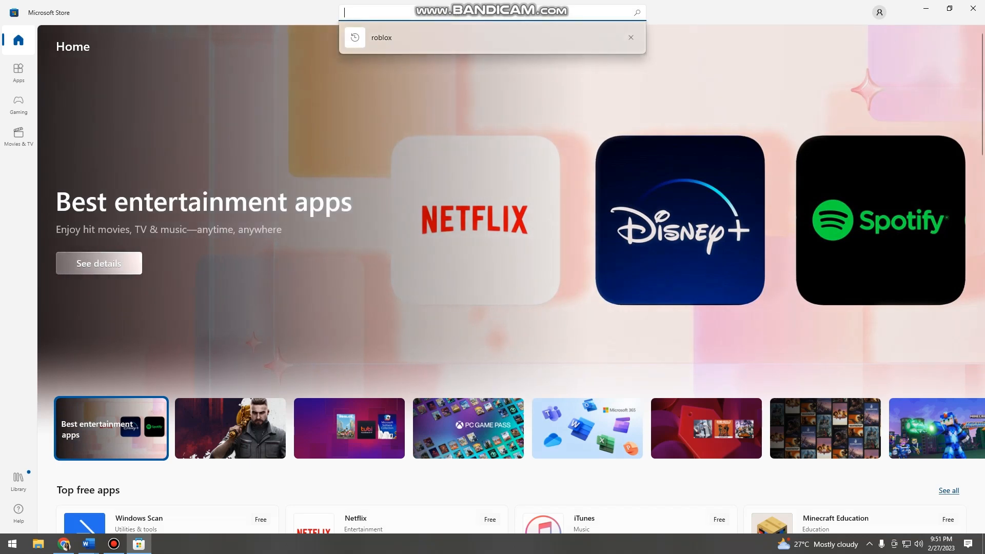
# Rerun the 'roblox' search, filter to Apps, and open the Roblox product page.
pyautogui.click(380, 37)
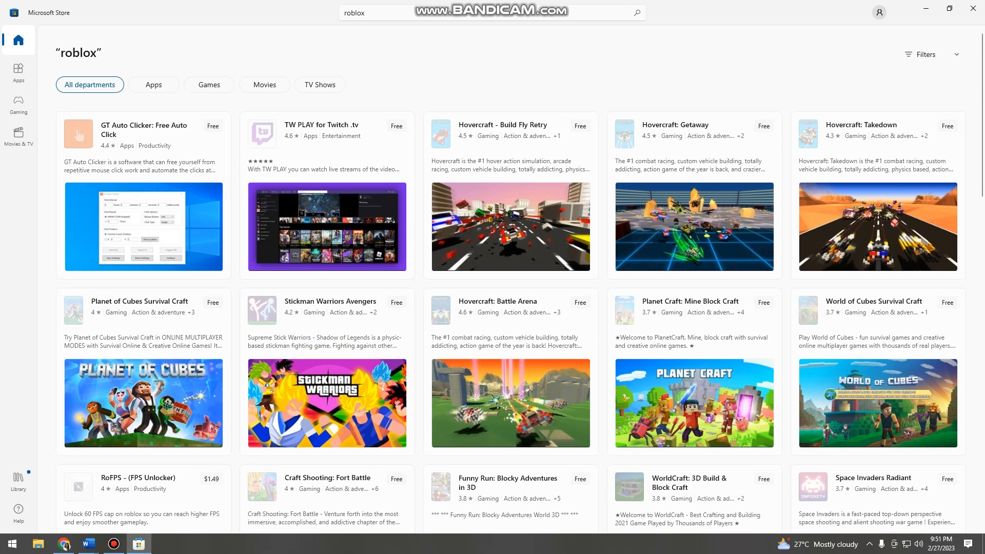
pyautogui.click(154, 84)
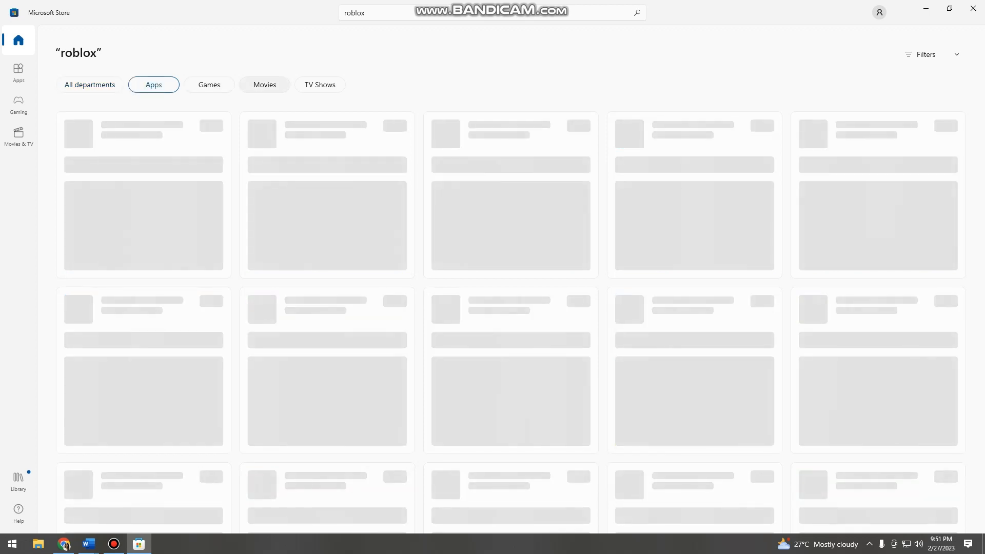
pyautogui.click(209, 84)
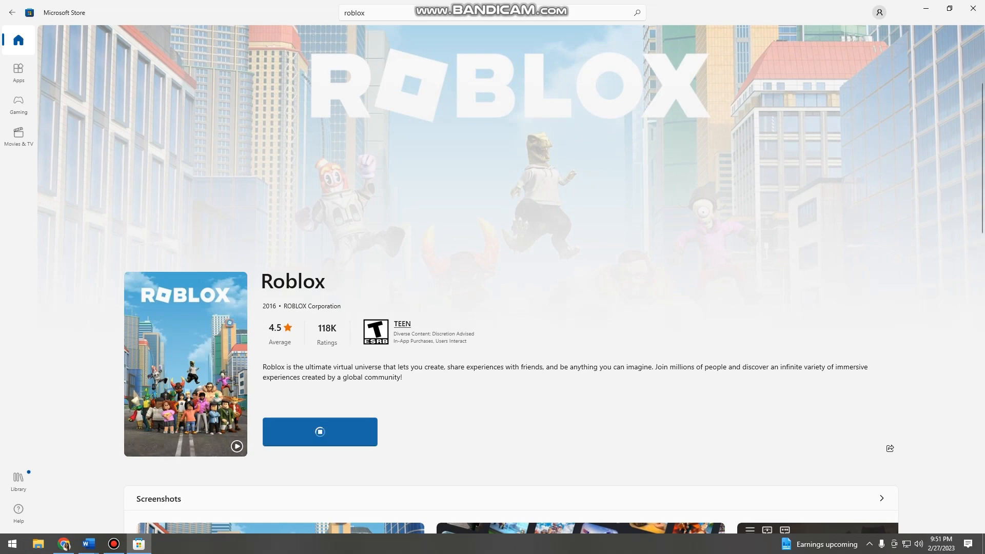
# Install Roblox from its store page and wait until it offers Play.
pyautogui.click(319, 431)
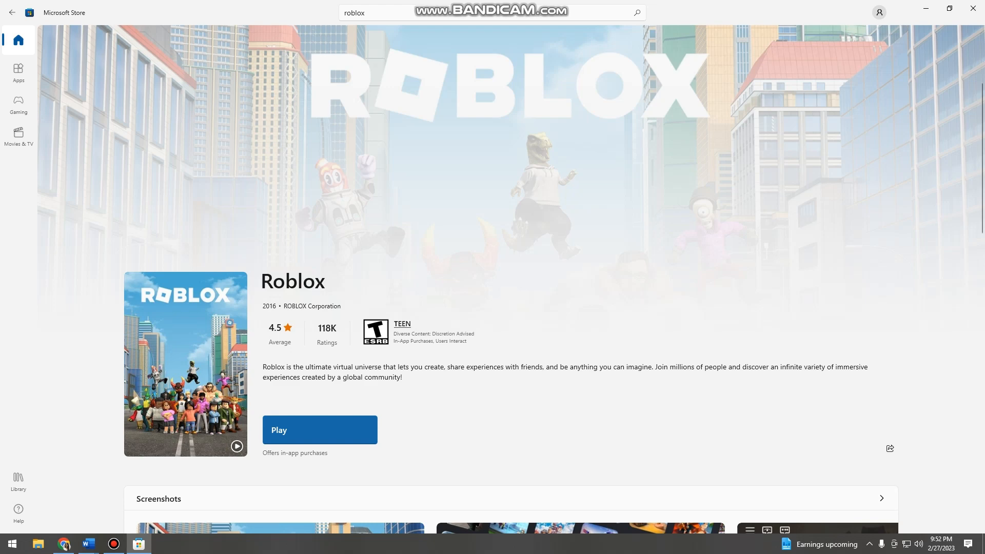
# Launch Roblox from the store and dismiss the ms-gamingoverlay link prompt.
pyautogui.click(319, 430)
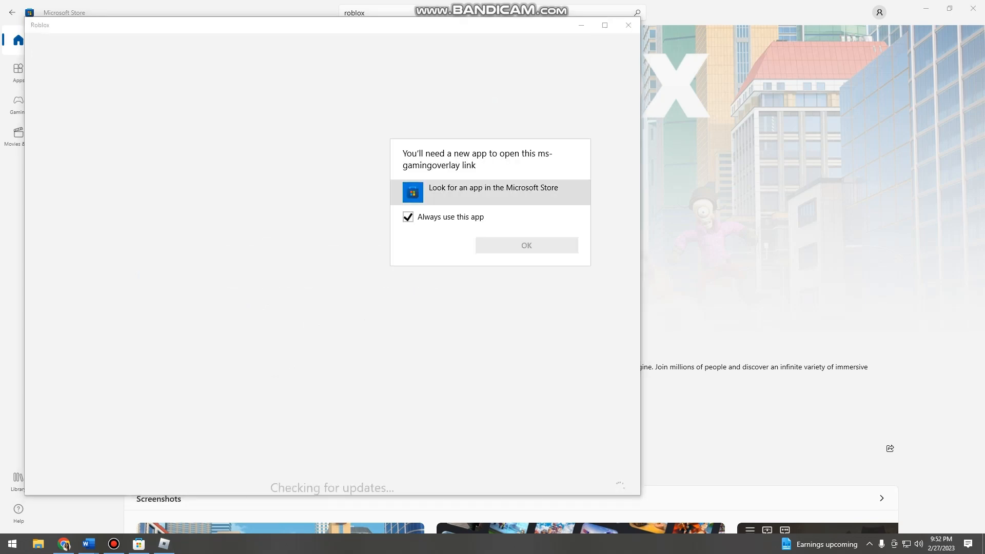
pyautogui.click(526, 246)
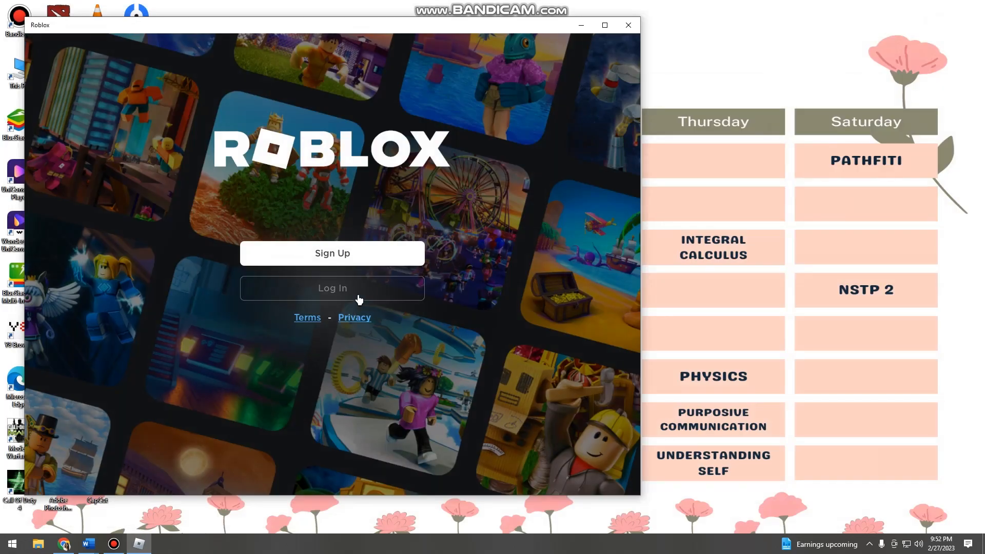
# Log in to Roblox with the username 'givsaga' and its password.
pyautogui.click(331, 288)
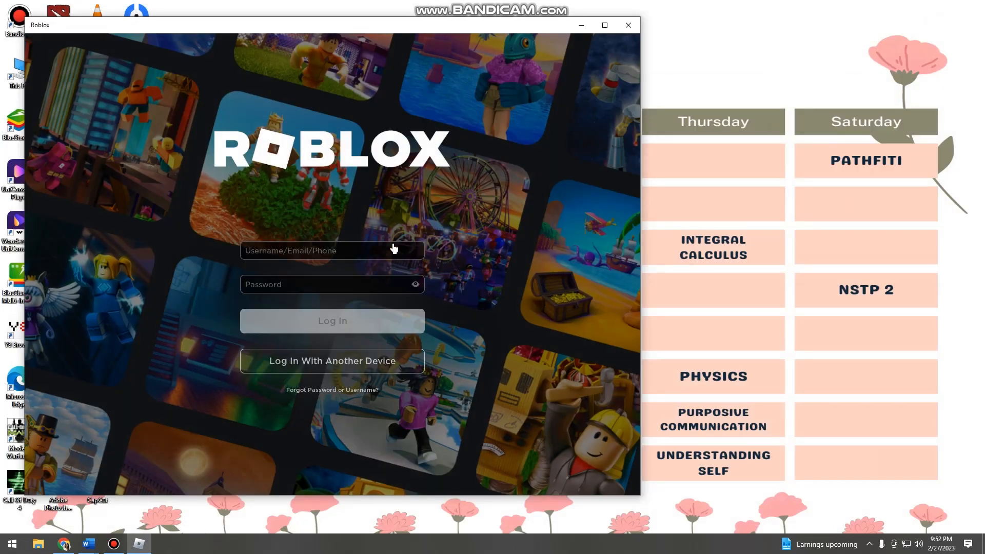
pyautogui.click(332, 250)
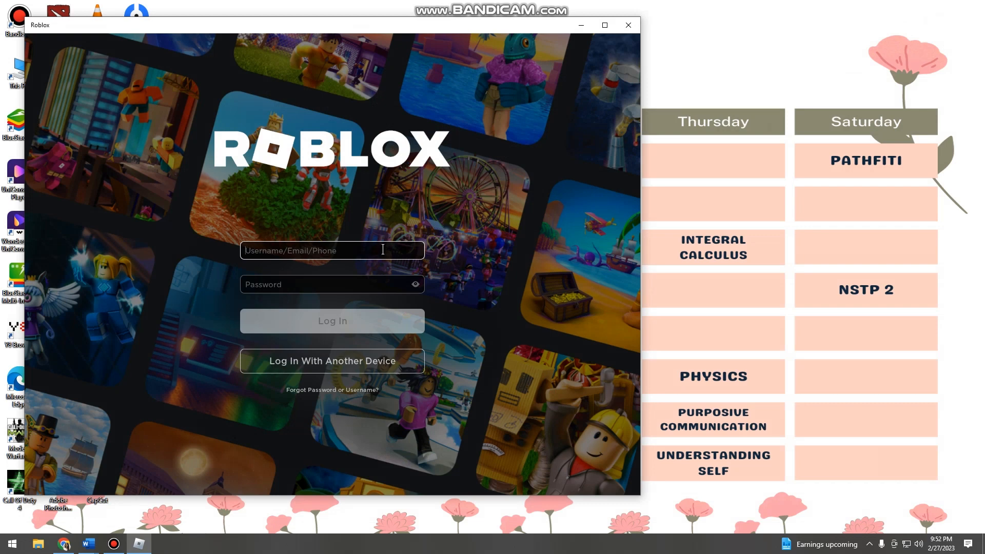
pyautogui.write('g')
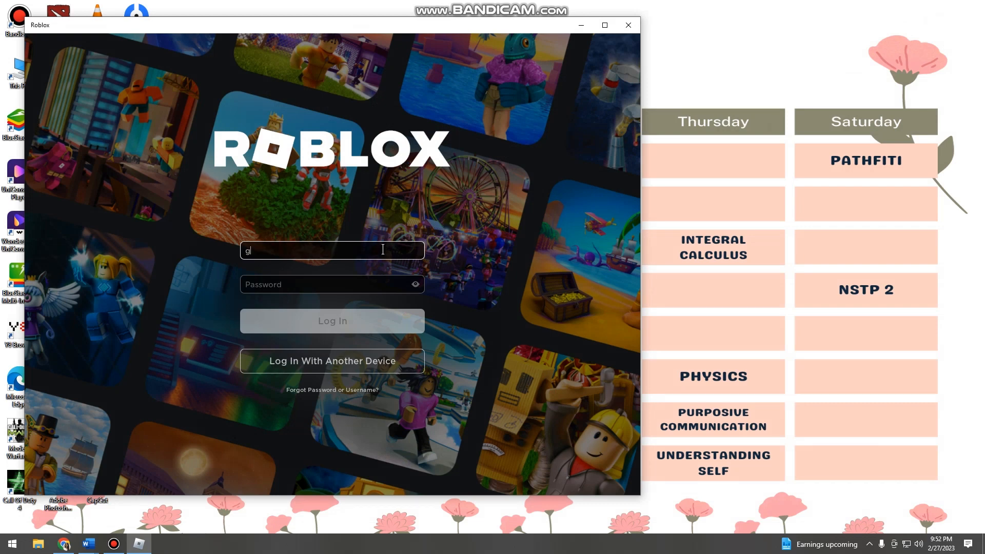
pyautogui.write('ivsaga')
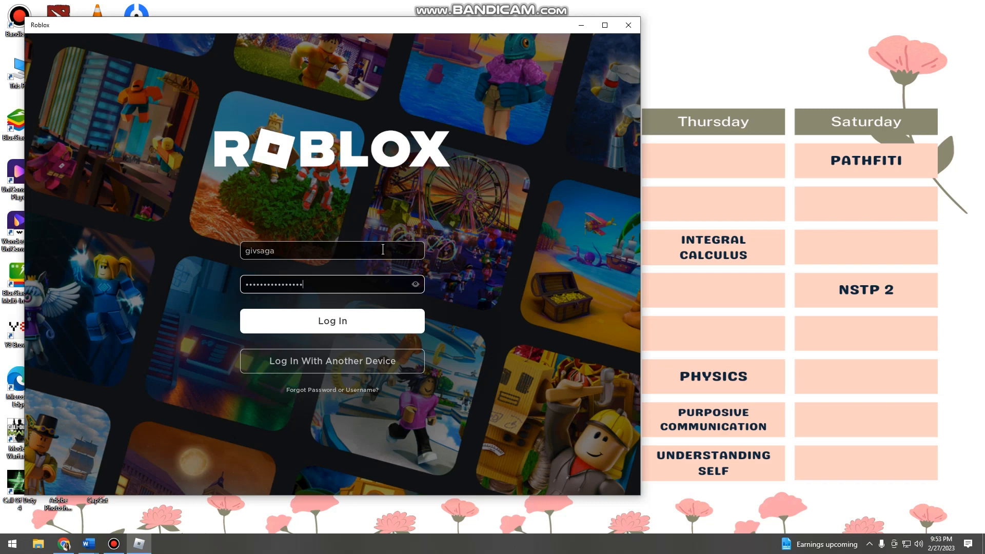
pyautogui.click(332, 320)
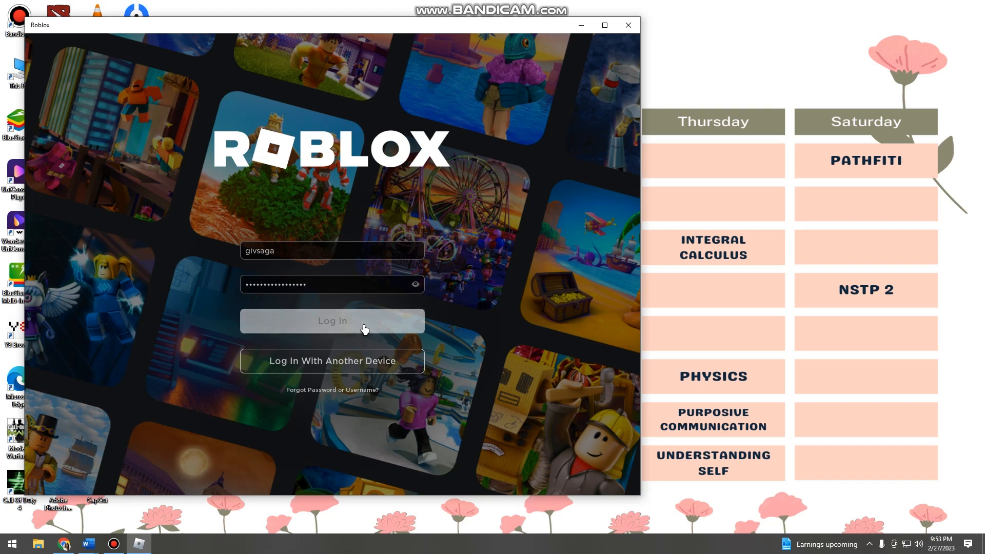
pyautogui.click(332, 320)
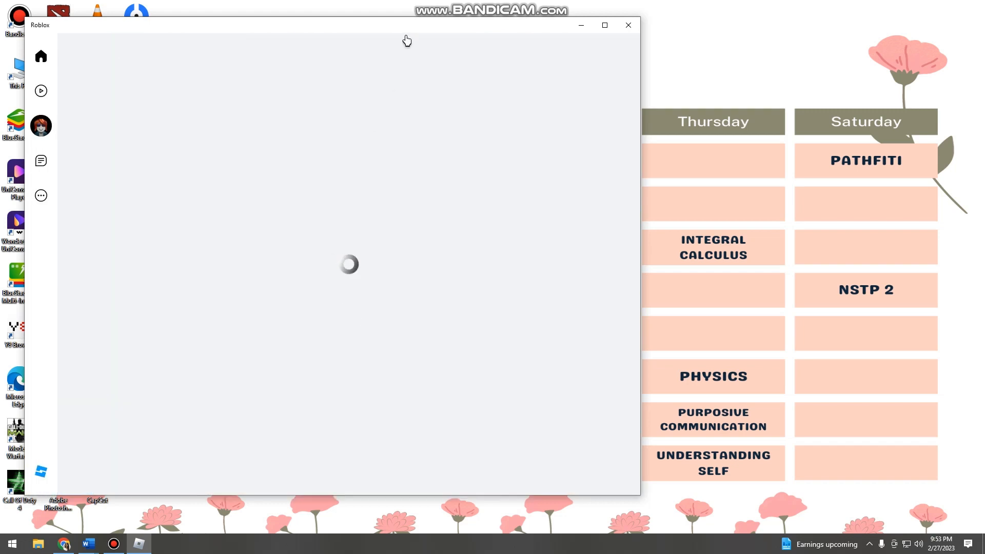